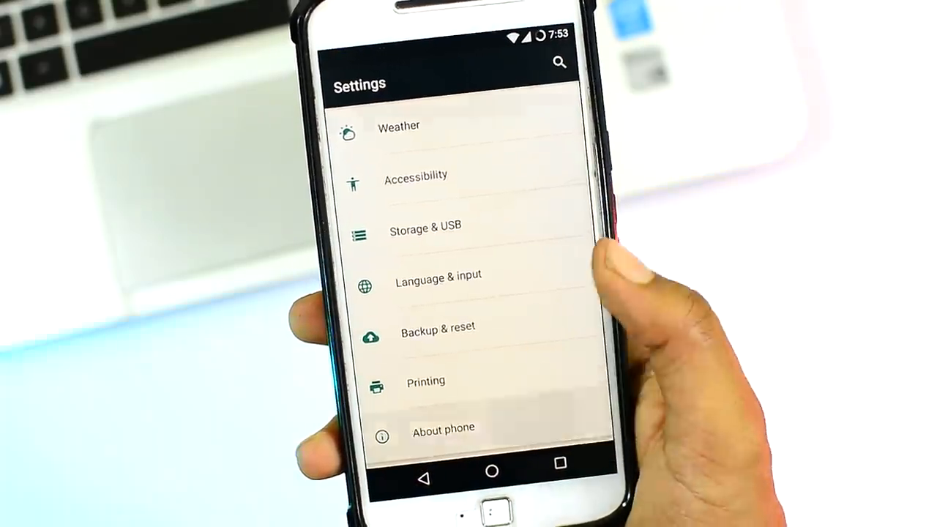
# Show the About phone page with the Moto G4's Android 6.0.1 and CyanogenMod 13.0 details.
pyautogui.click(444, 428)
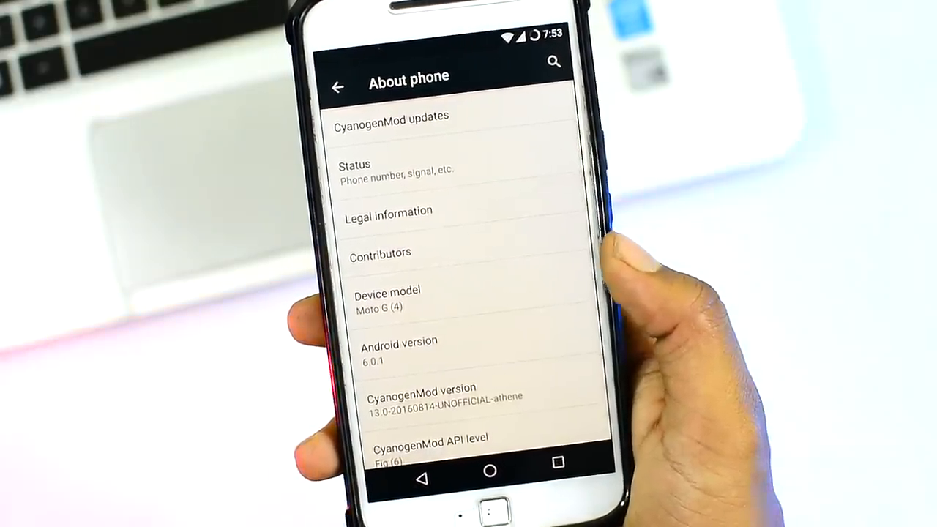